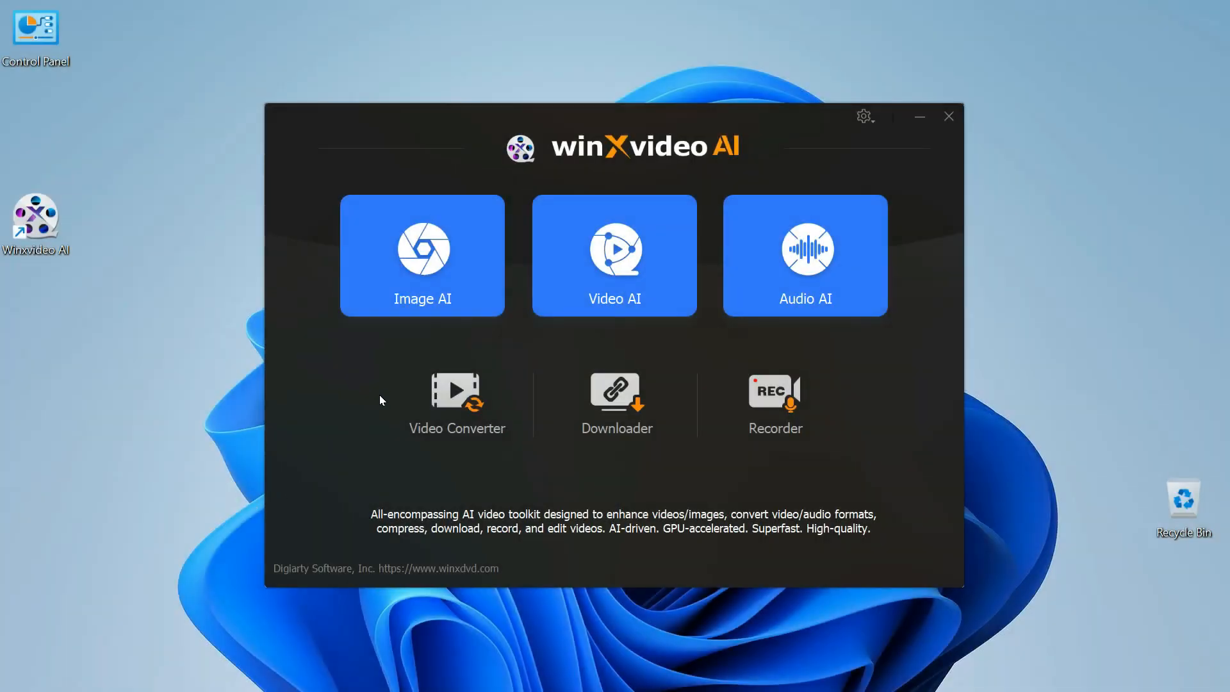
{"action": "mouse_move", "coordinate": [615, 255]}
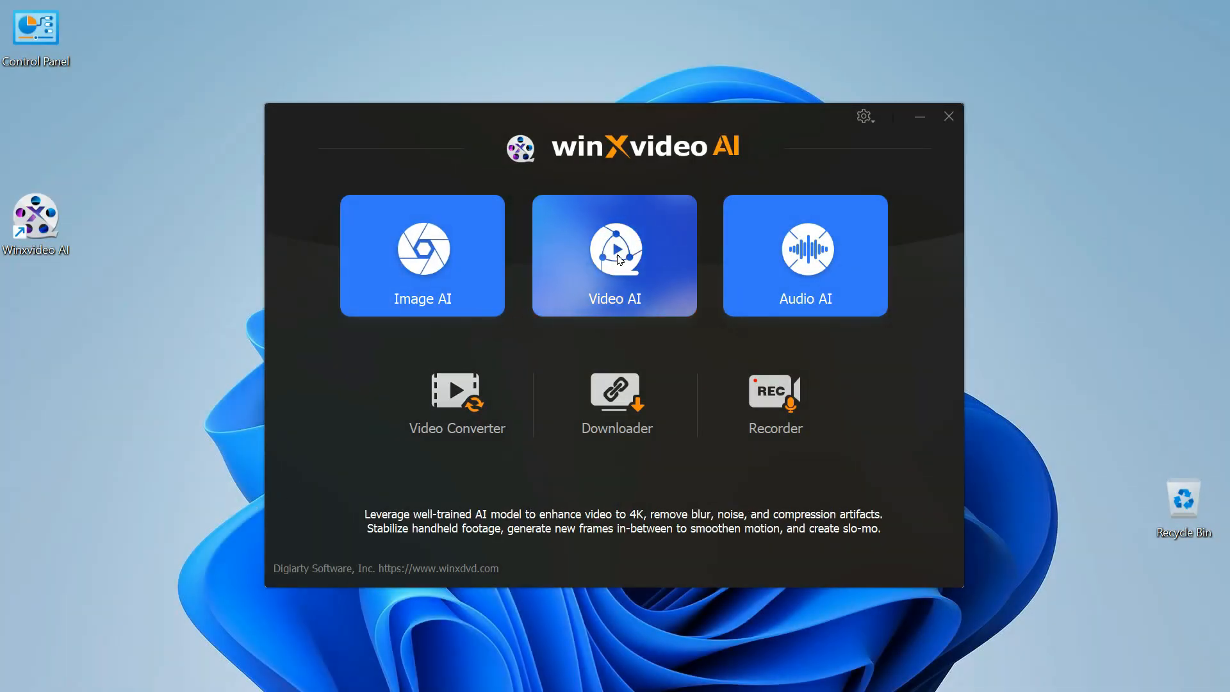
Enter the Video AI workspace from the Winxvideo AI start screen.
{"action": "left_click", "coordinate": [614, 255]}
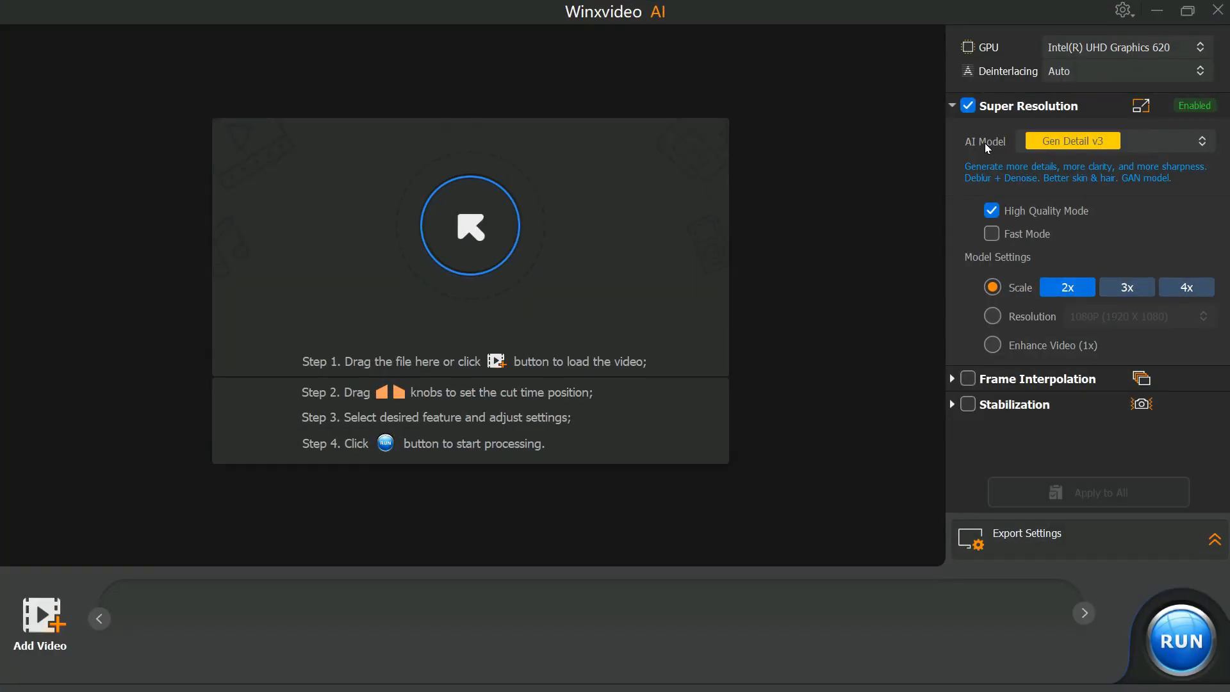
{"action": "mouse_move", "coordinate": [803, 254]}
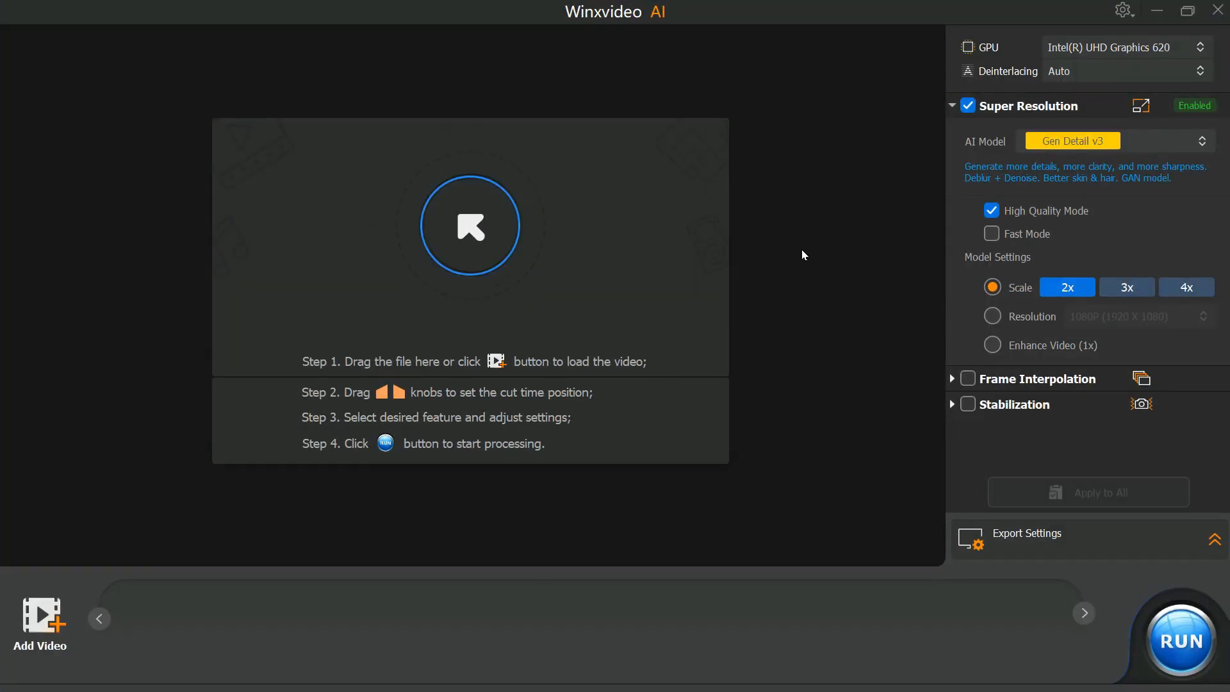
Load Woman 1.mp4 and slide the before/after split to compare 640×360 original with 1280×720 preview.
{"action": "left_click", "coordinate": [471, 226]}
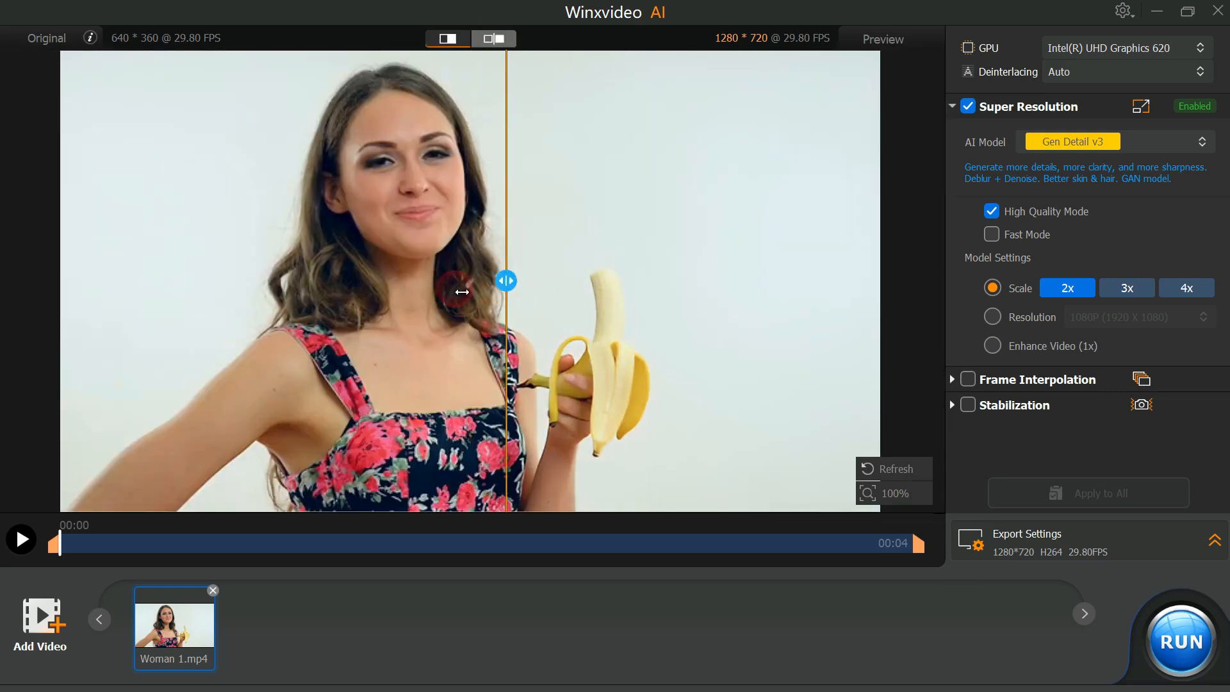
{"action": "left_click_drag", "start_coordinate": [506, 280], "coordinate": [126, 282]}
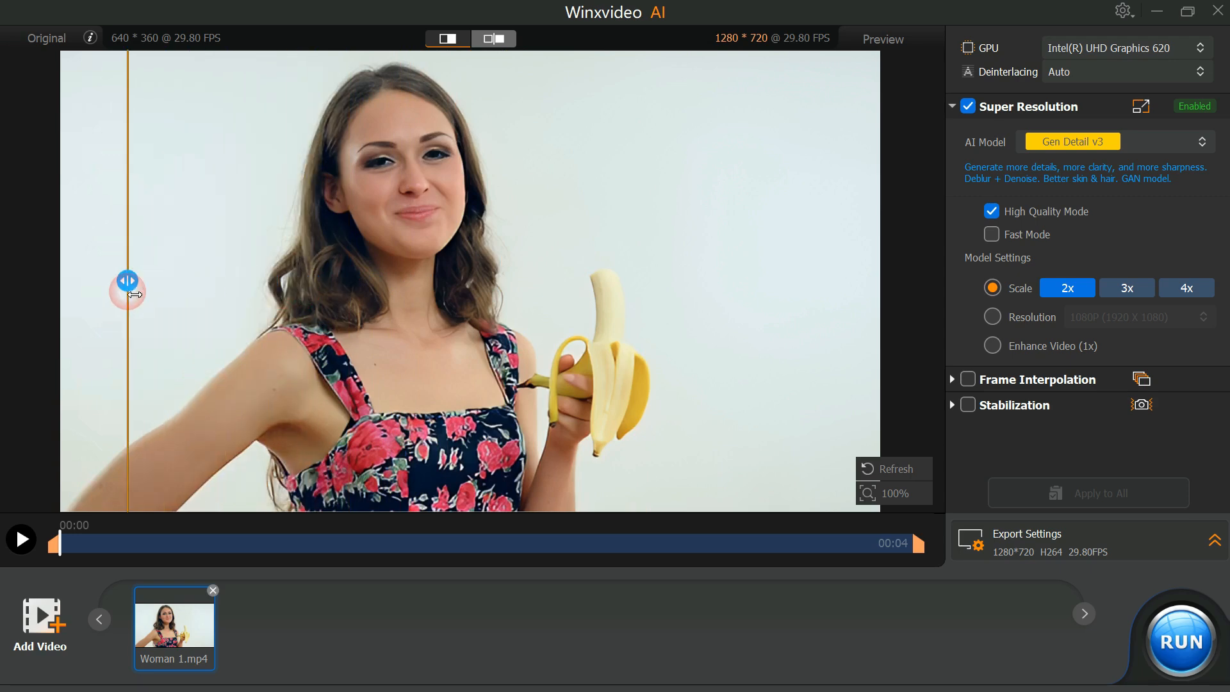
{"action": "left_click_drag", "start_coordinate": [127, 281], "coordinate": [485, 281]}
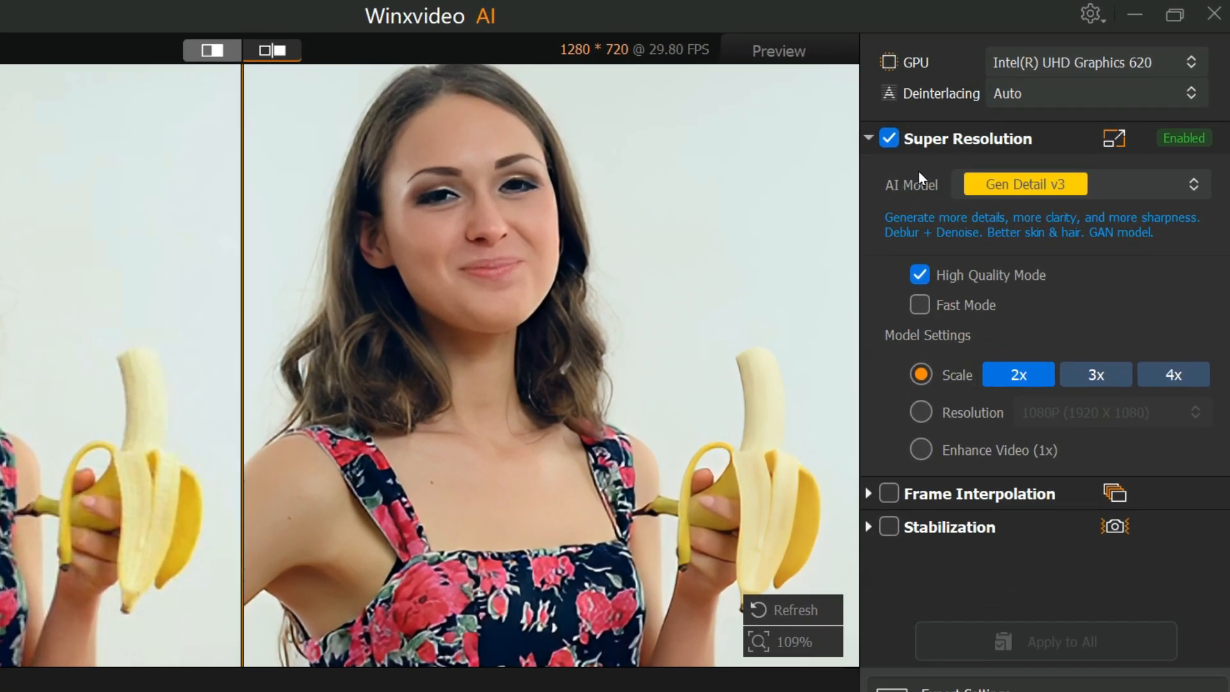
{"action": "mouse_move", "coordinate": [957, 182]}
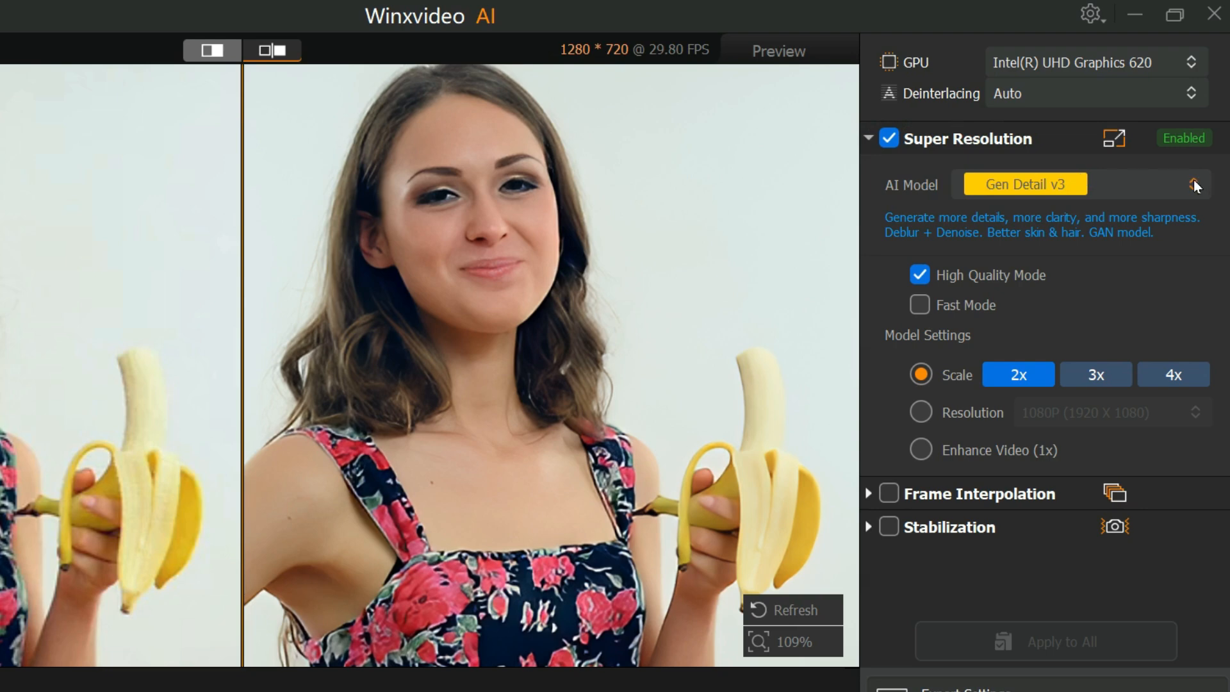
Choose the Gen Detail v3 upscaling model at 2x for 1280×720 output.
{"action": "left_click", "coordinate": [1193, 185]}
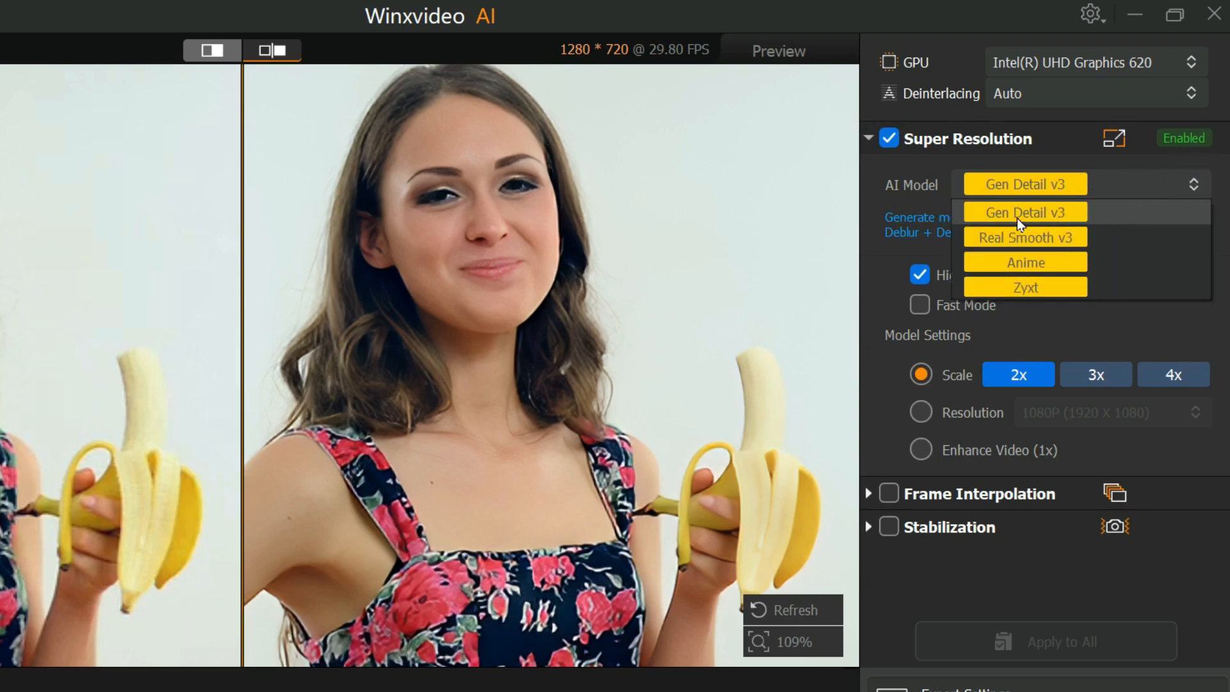
{"action": "mouse_move", "coordinate": [1061, 236]}
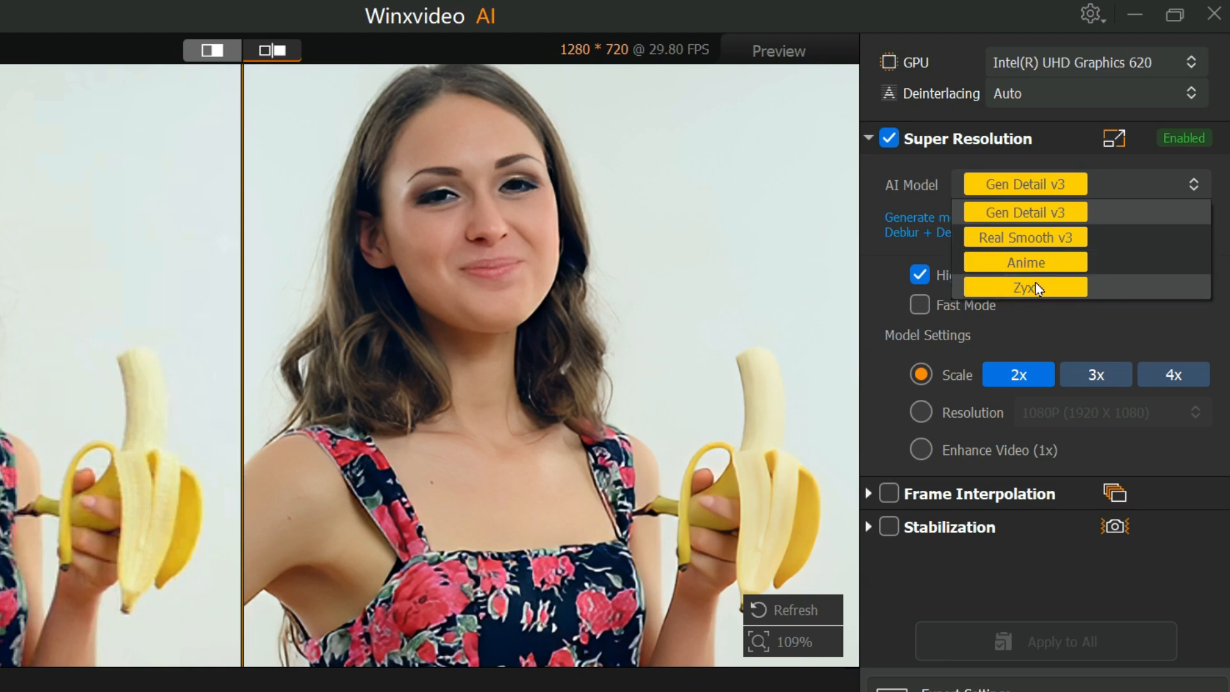
{"action": "mouse_move", "coordinate": [1038, 254]}
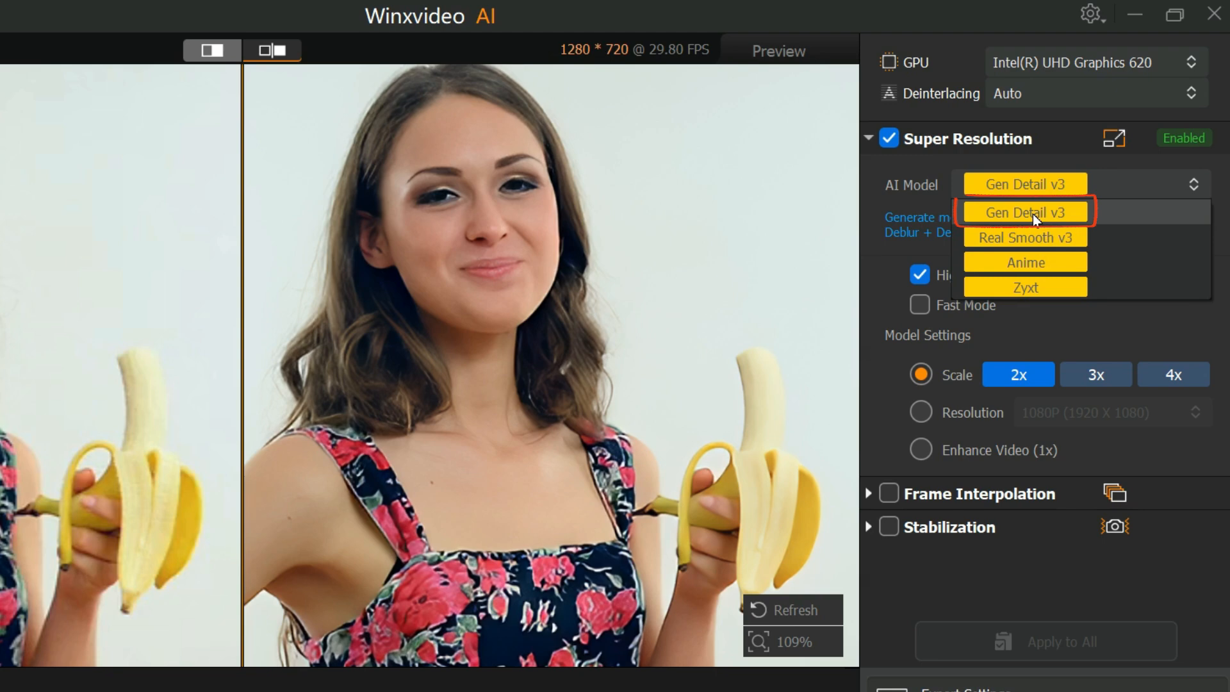
{"action": "mouse_move", "coordinate": [1035, 220]}
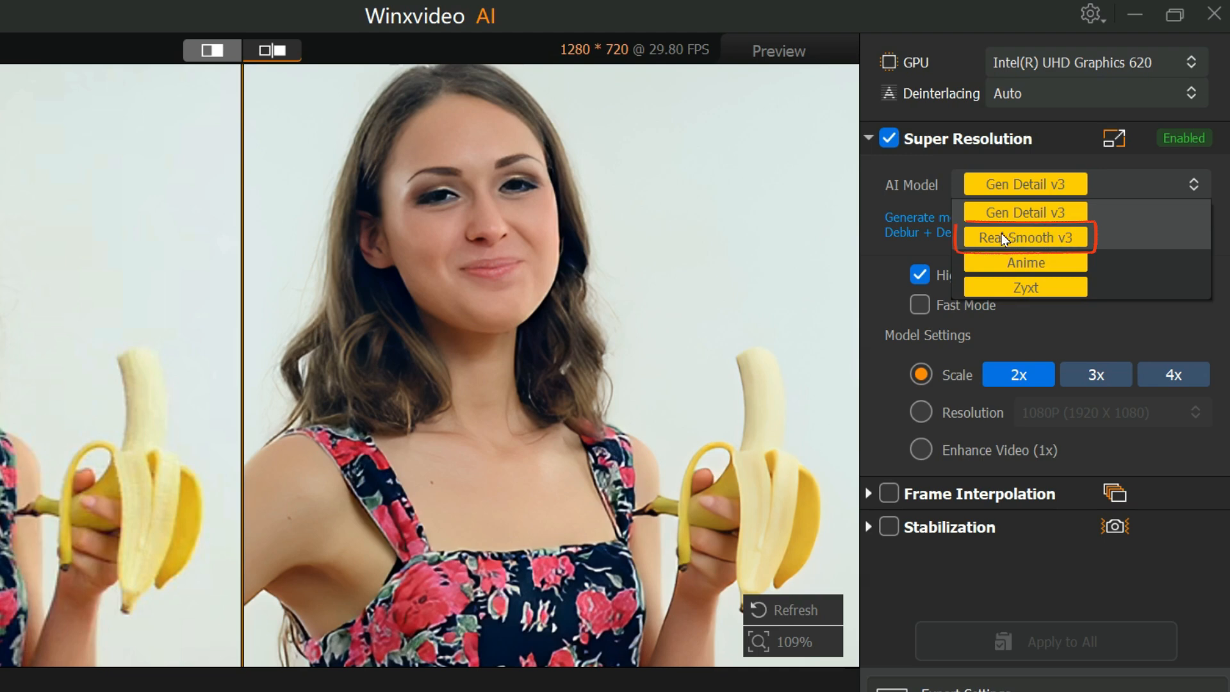
{"action": "mouse_move", "coordinate": [1036, 235]}
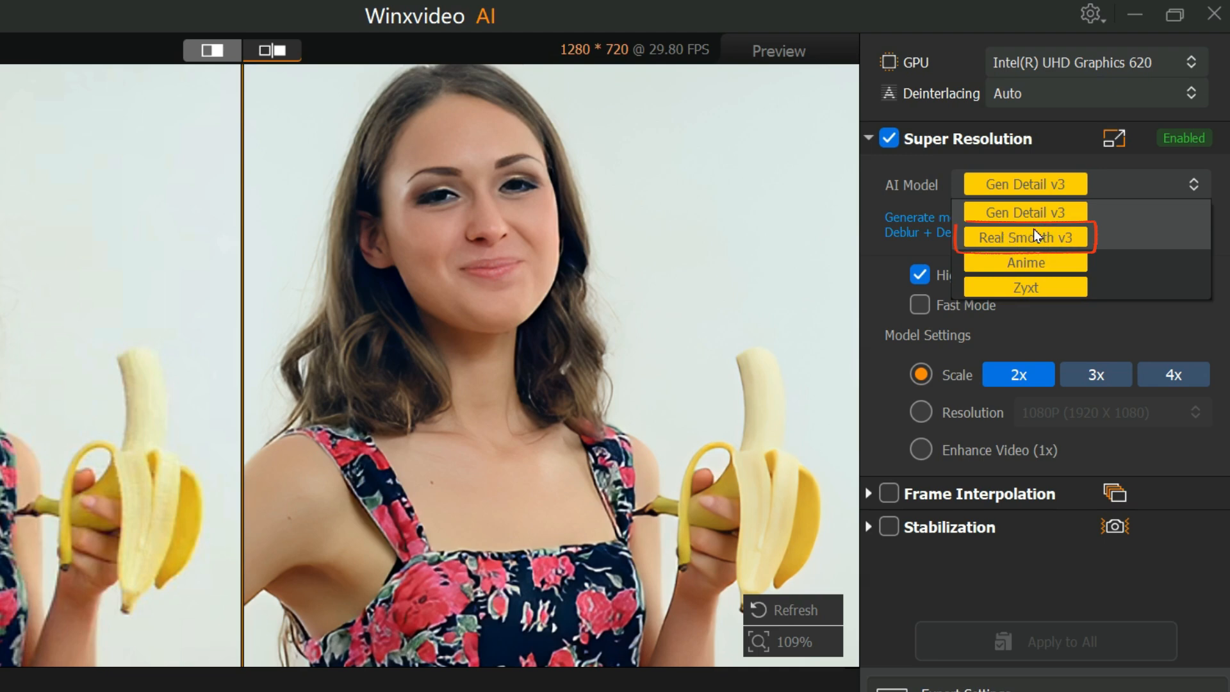
{"action": "mouse_move", "coordinate": [1020, 239]}
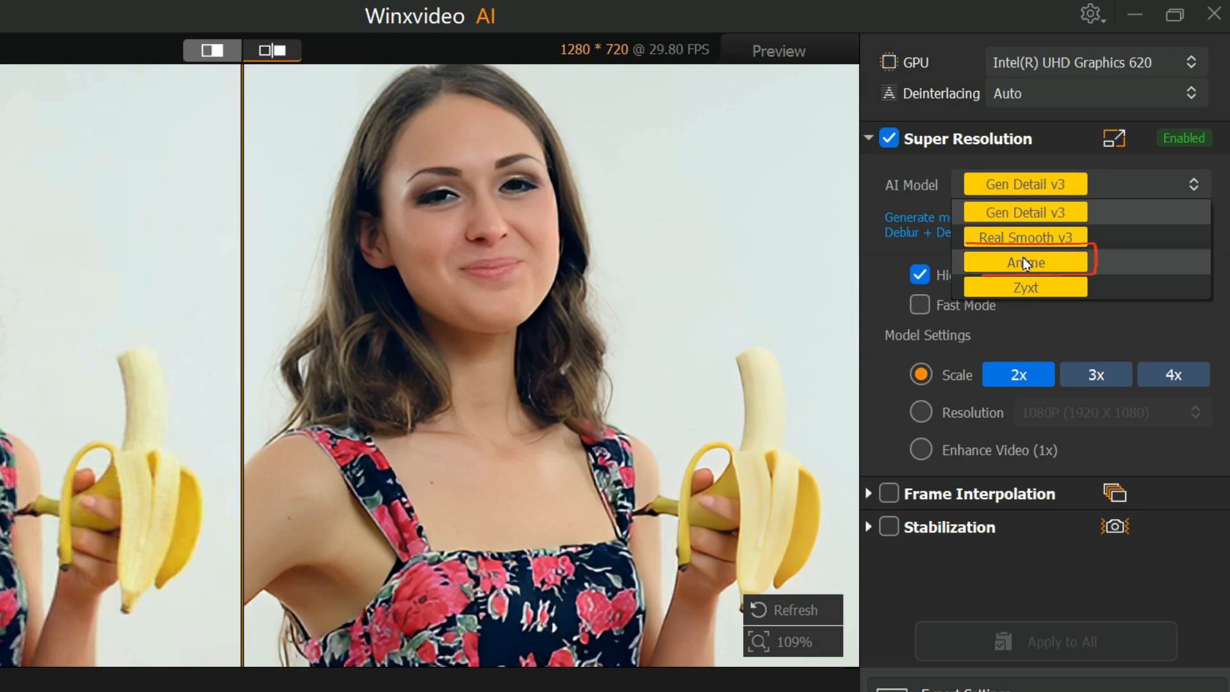
{"action": "mouse_move", "coordinate": [1032, 265]}
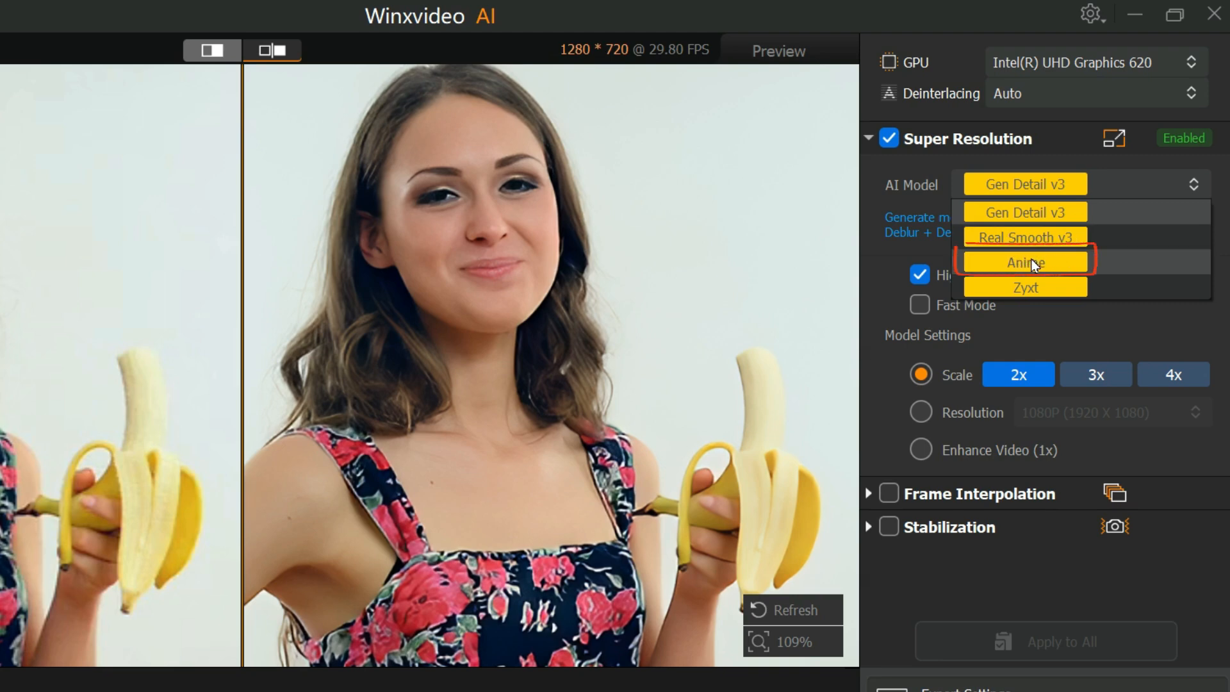
{"action": "mouse_move", "coordinate": [1024, 287]}
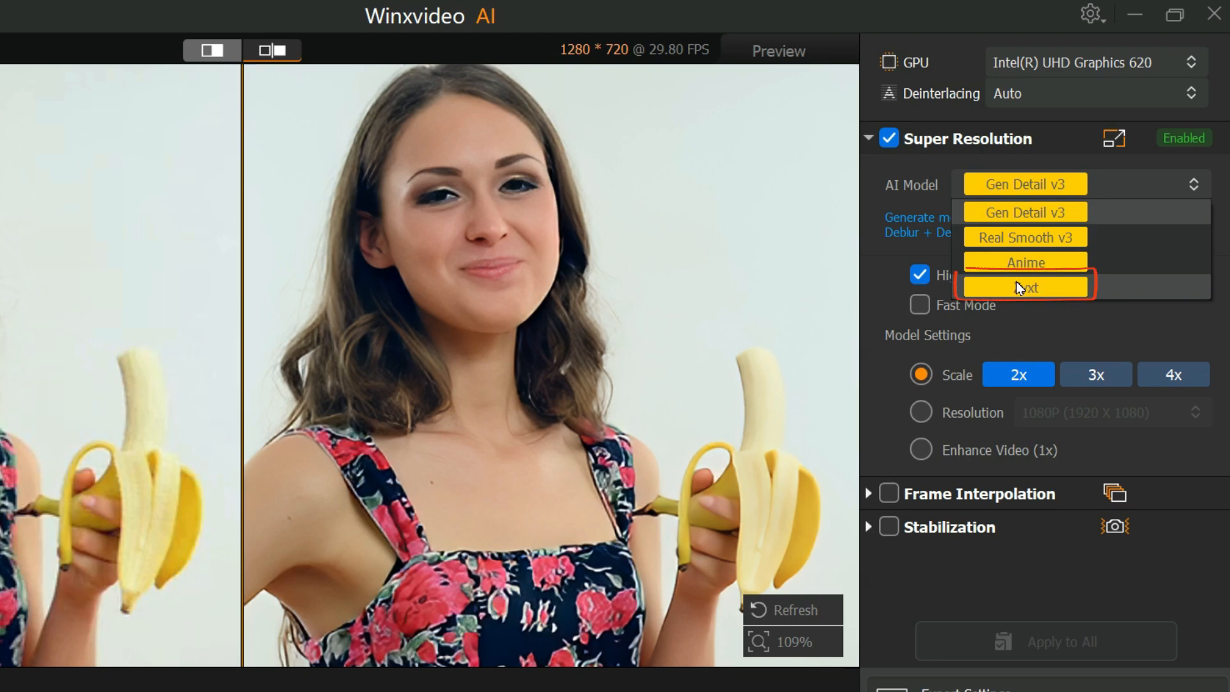
{"action": "mouse_move", "coordinate": [1035, 292]}
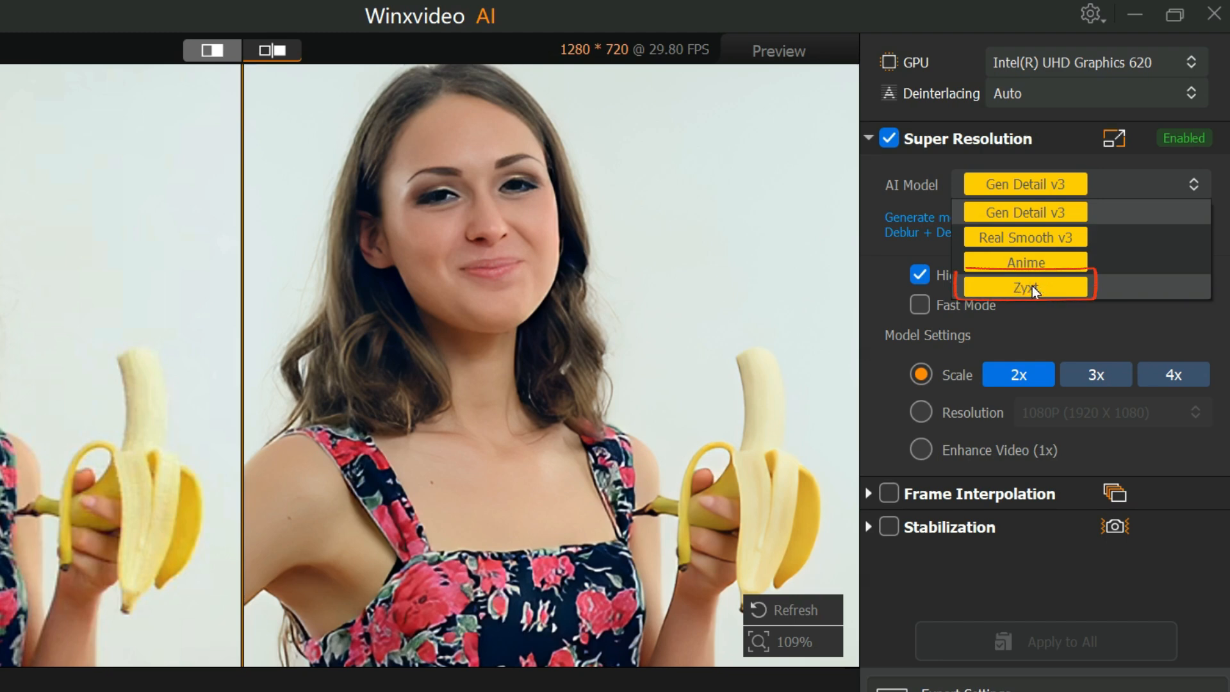
{"action": "mouse_move", "coordinate": [1035, 212]}
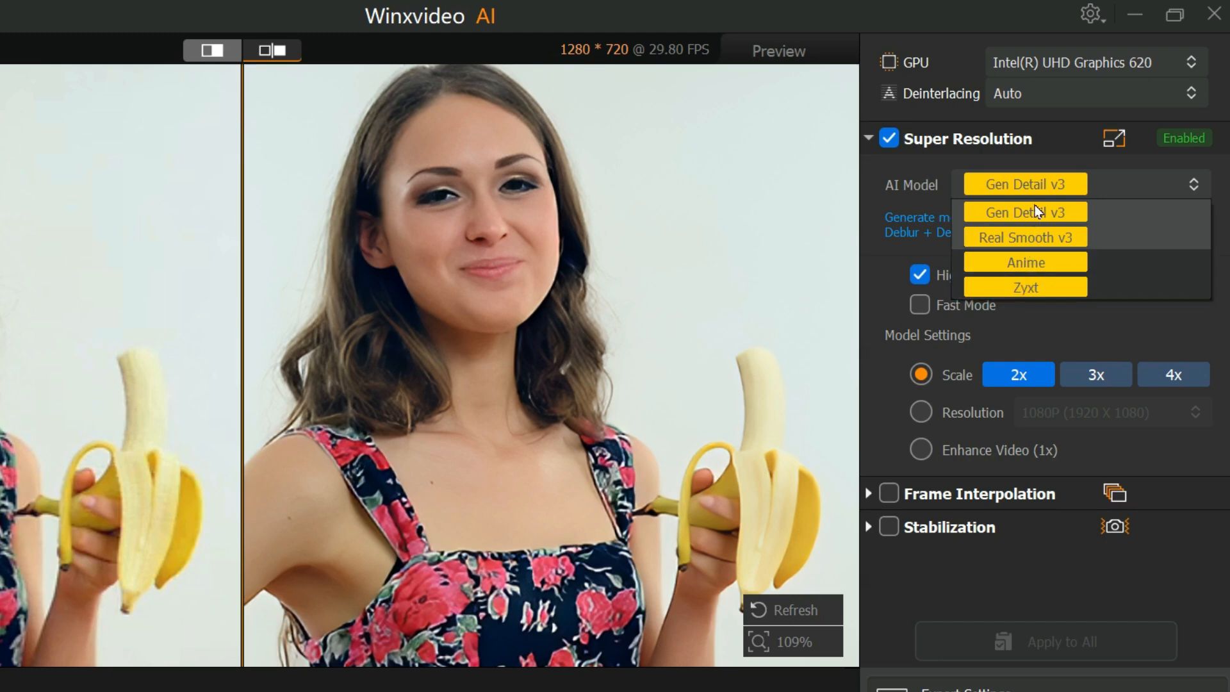
{"action": "left_click", "coordinate": [1024, 212]}
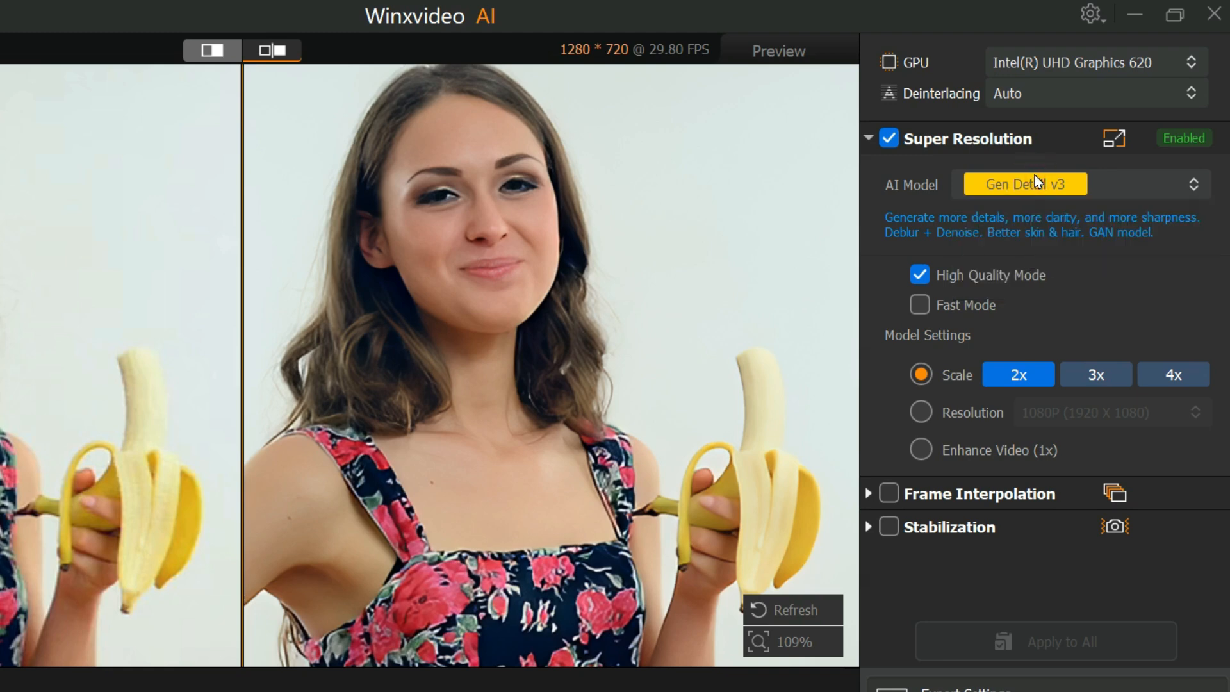
{"action": "mouse_move", "coordinate": [987, 284]}
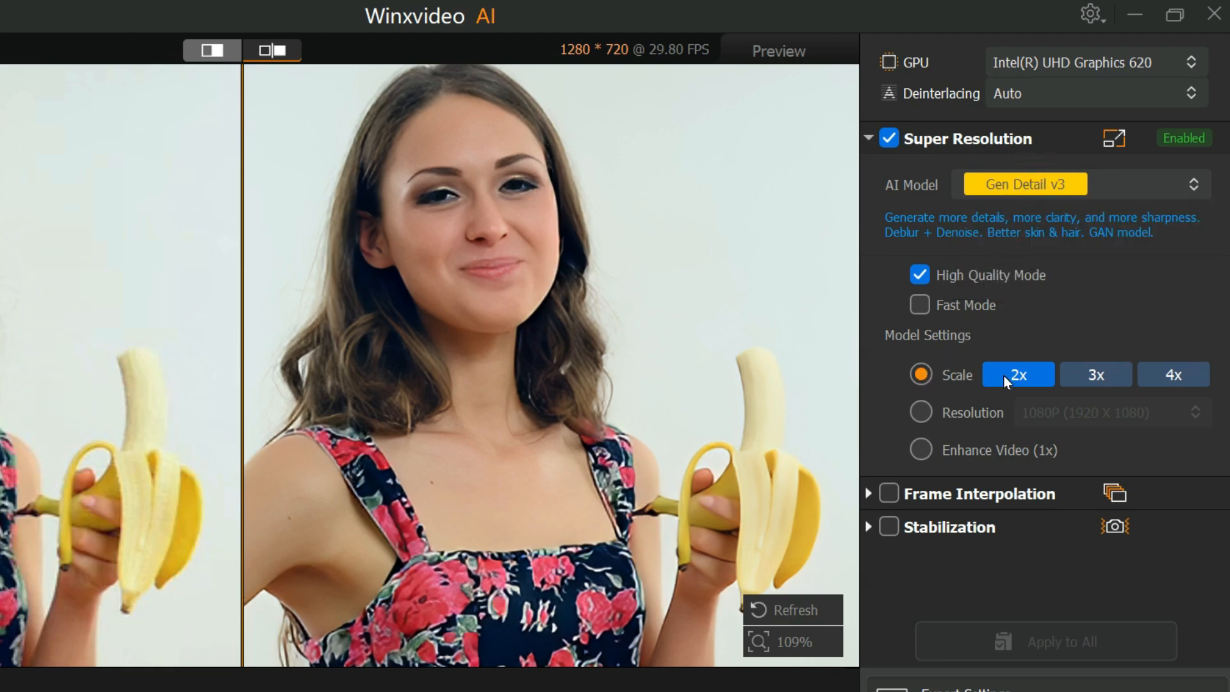
{"action": "left_click", "coordinate": [1095, 375]}
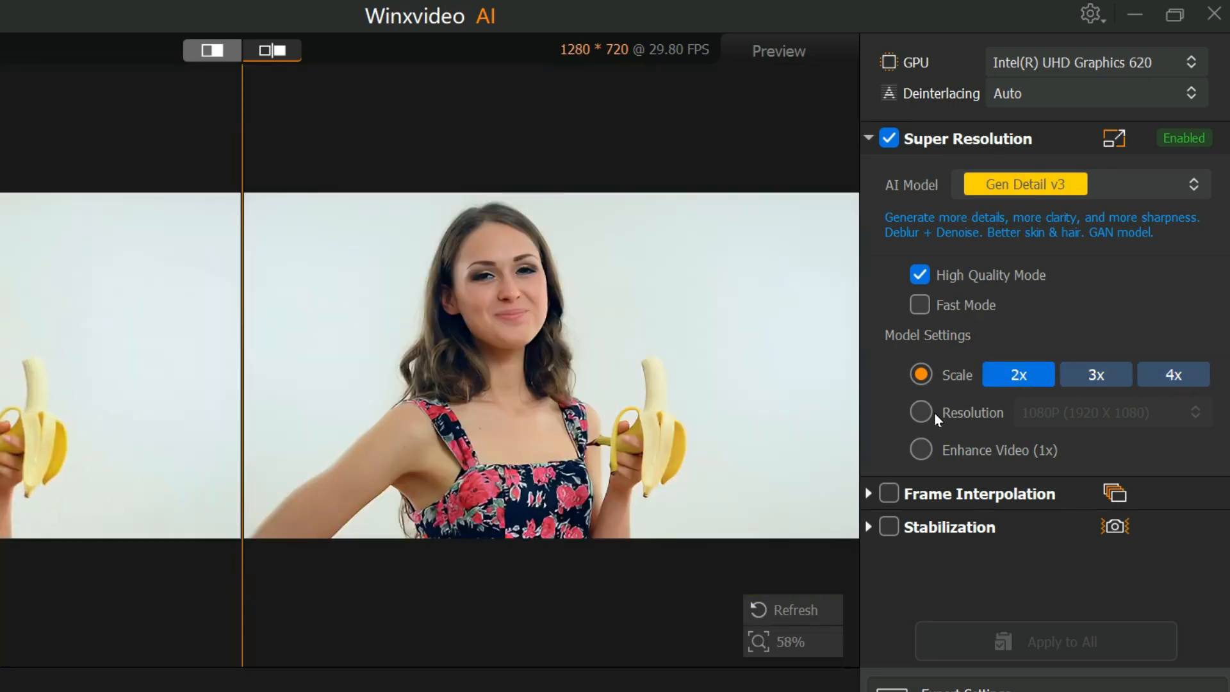
{"action": "left_click", "coordinate": [920, 412]}
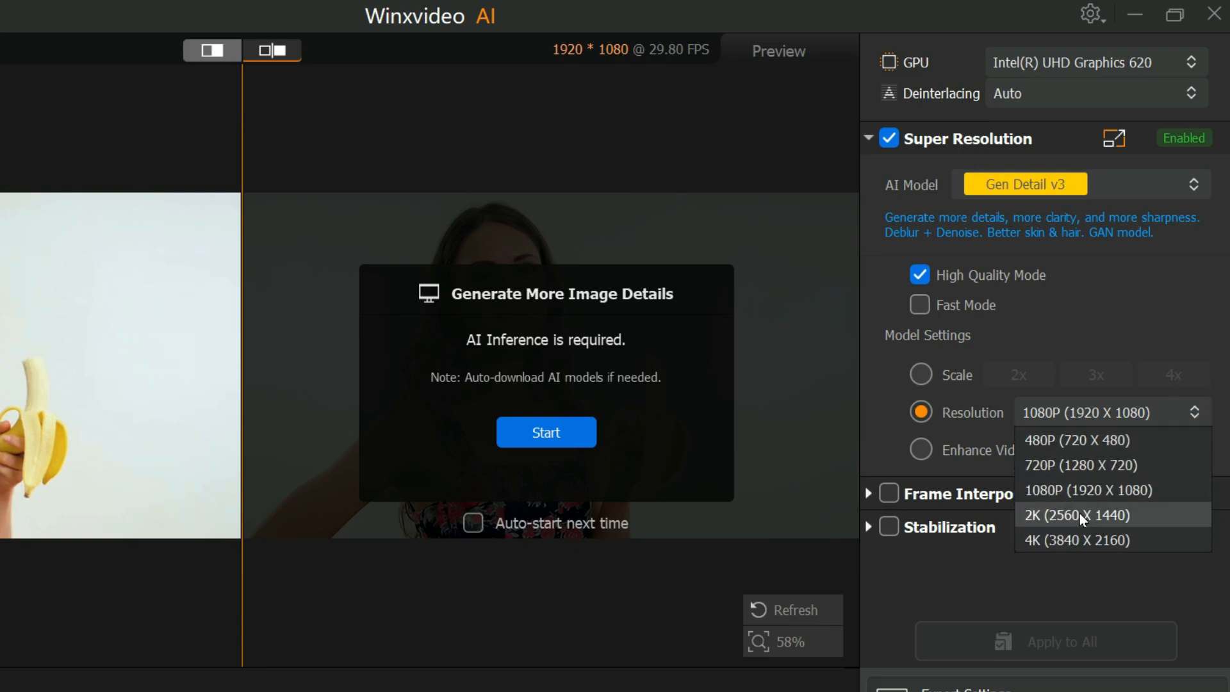
{"action": "mouse_move", "coordinate": [1067, 540]}
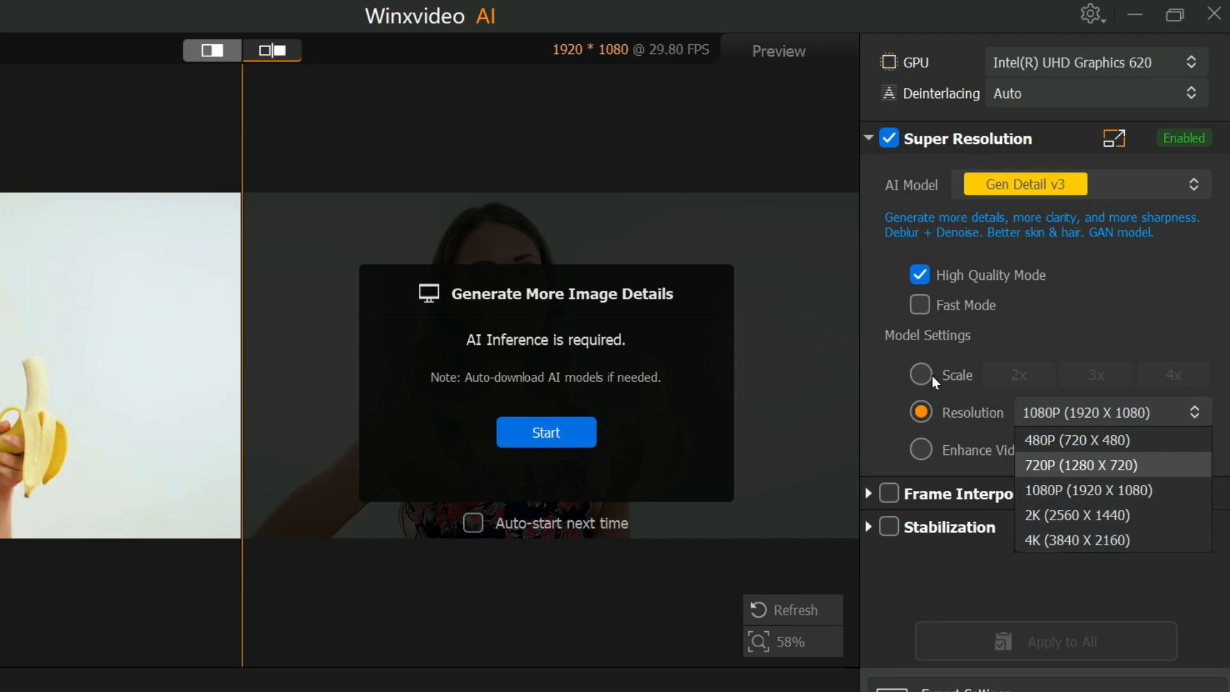
{"action": "left_click", "coordinate": [1079, 464]}
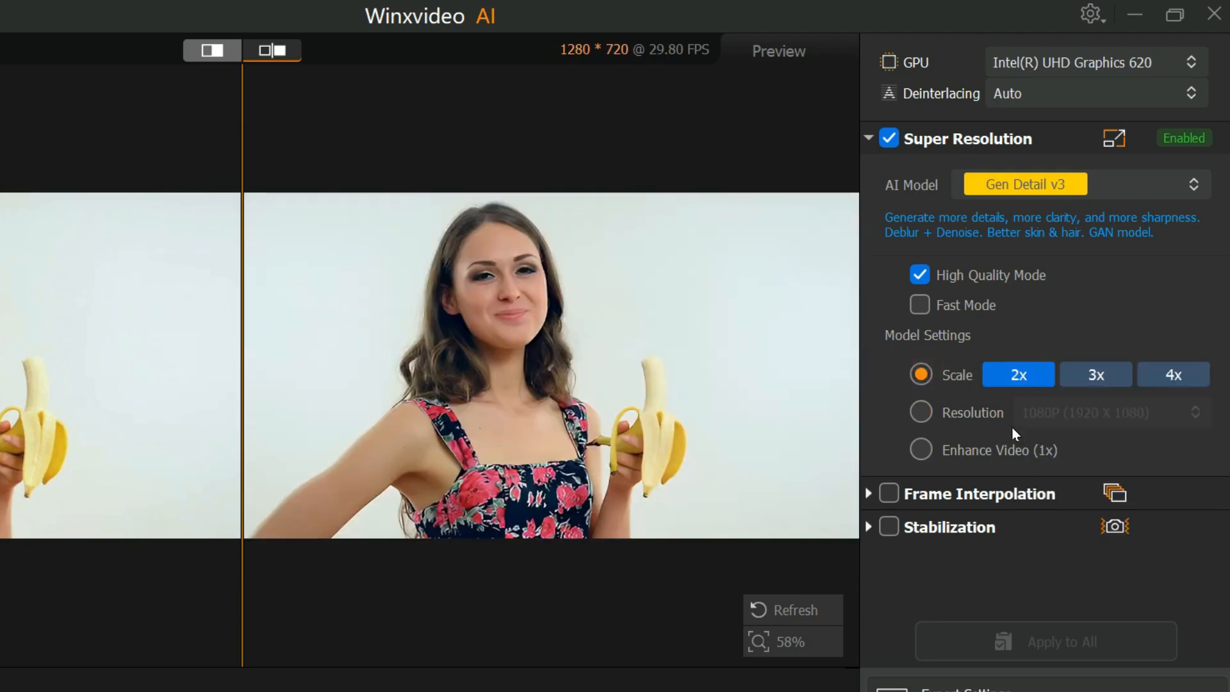
{"action": "left_click", "coordinate": [920, 450]}
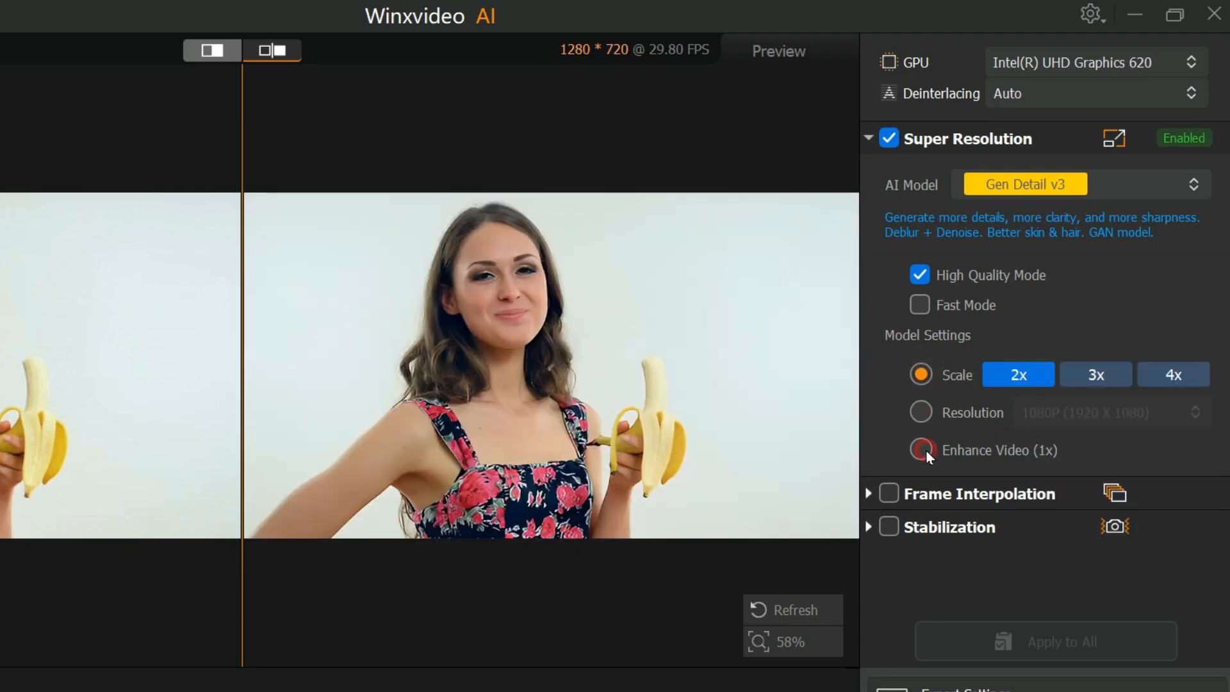
{"action": "left_click", "coordinate": [922, 450]}
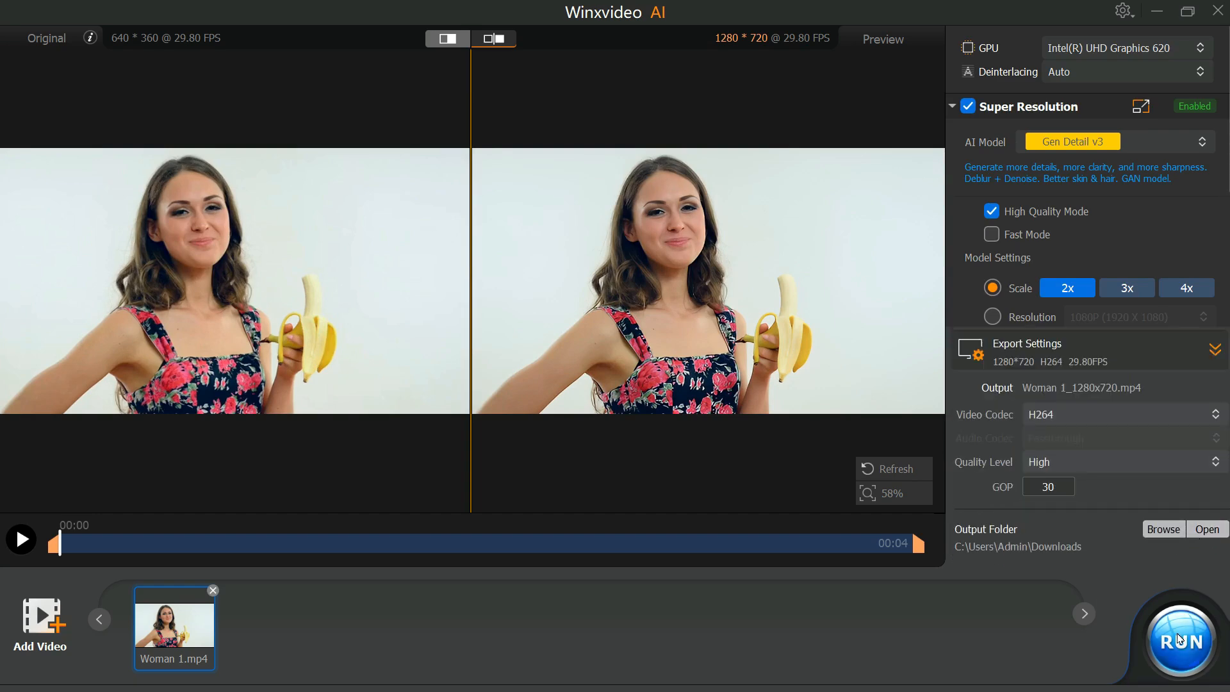
Run the export of Woman 1_1280x720.mp4 and confirm the finished conversion.
{"action": "left_click", "coordinate": [1181, 640]}
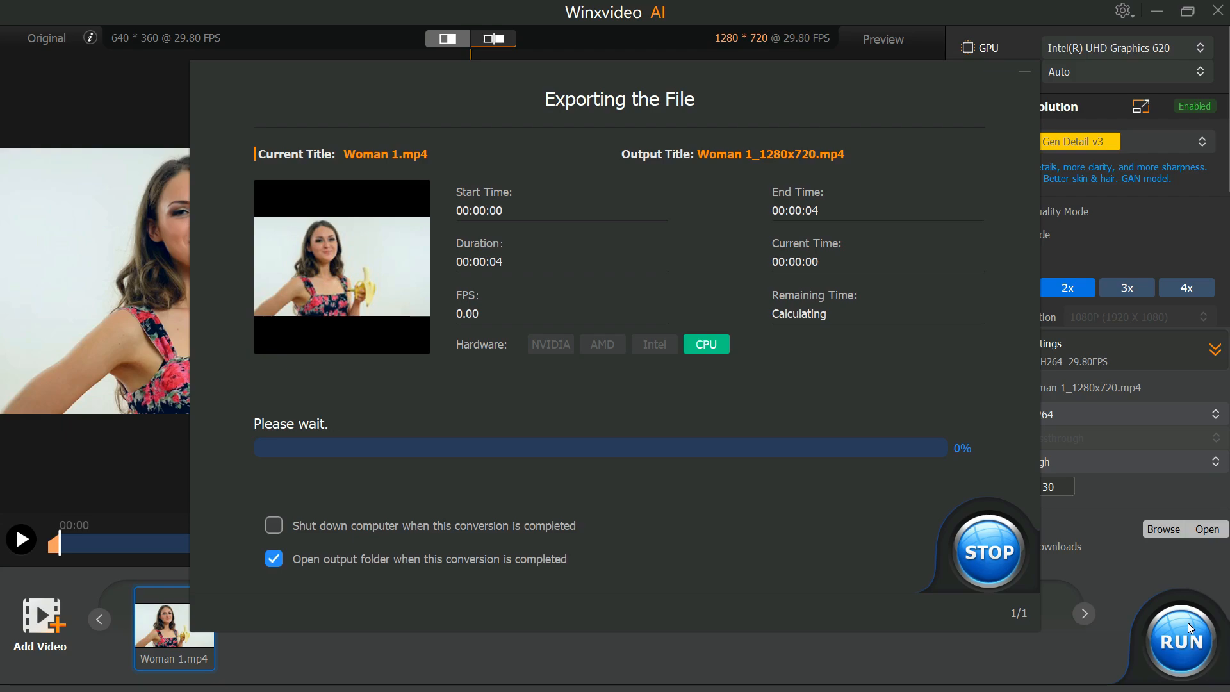
{"action": "left_click", "coordinate": [986, 548]}
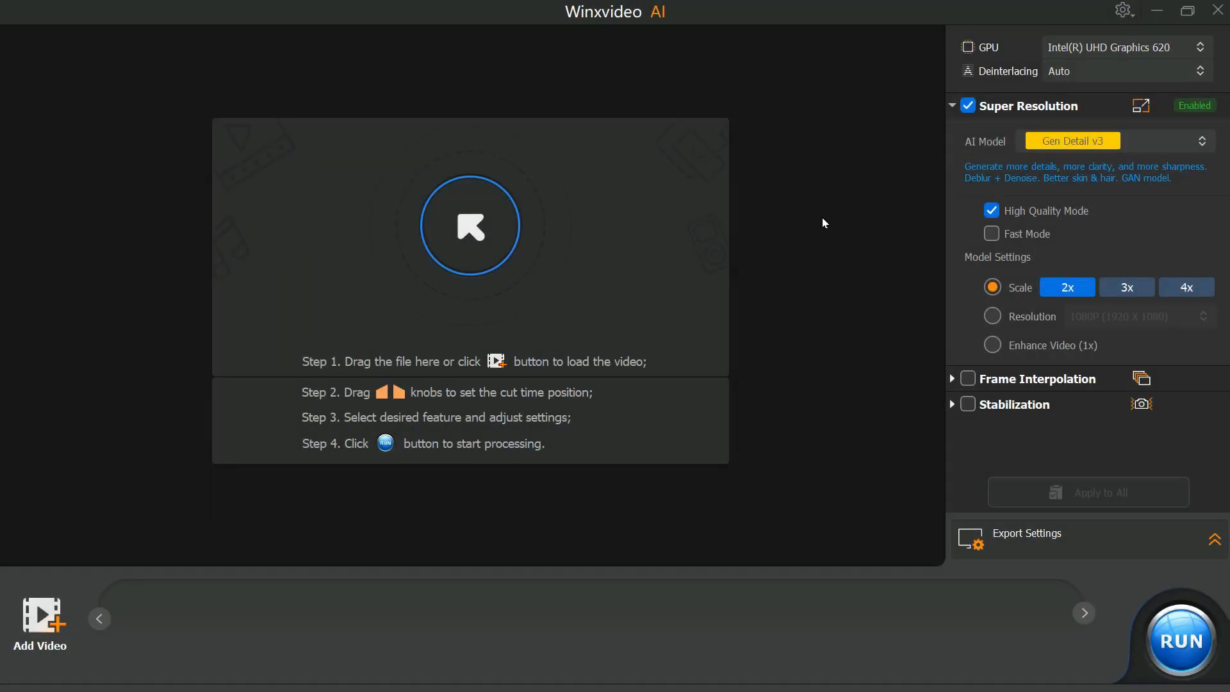
{"action": "mouse_move", "coordinate": [720, 348]}
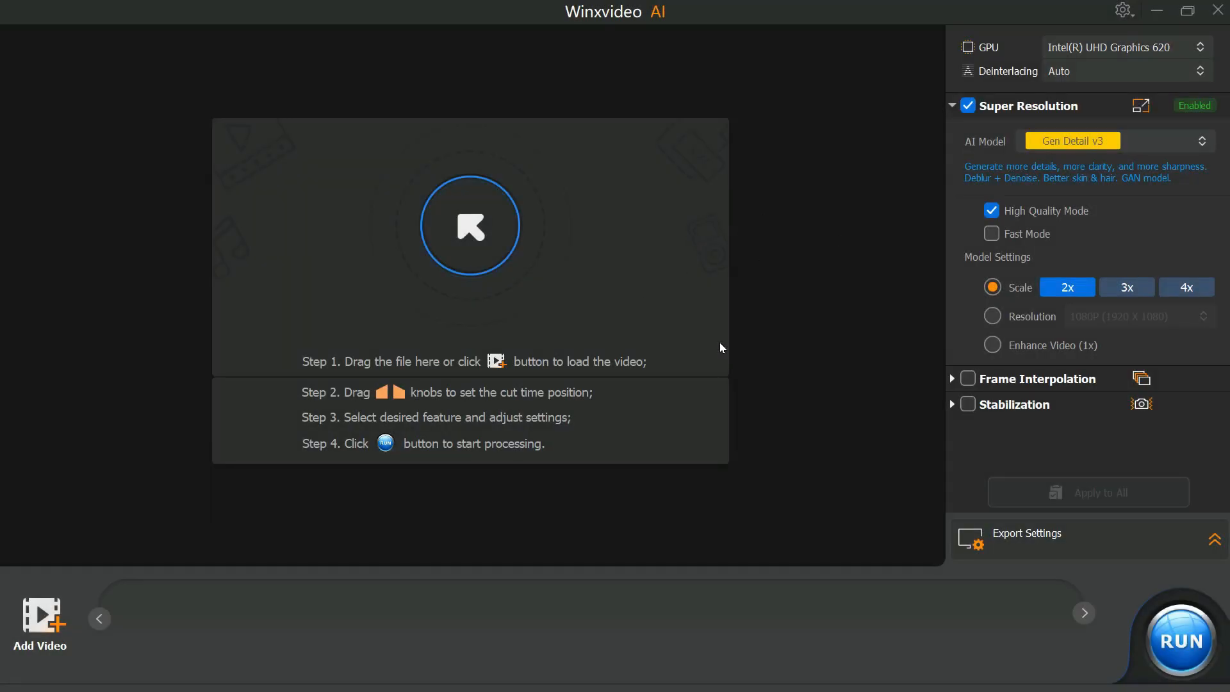
{"action": "mouse_move", "coordinate": [471, 227]}
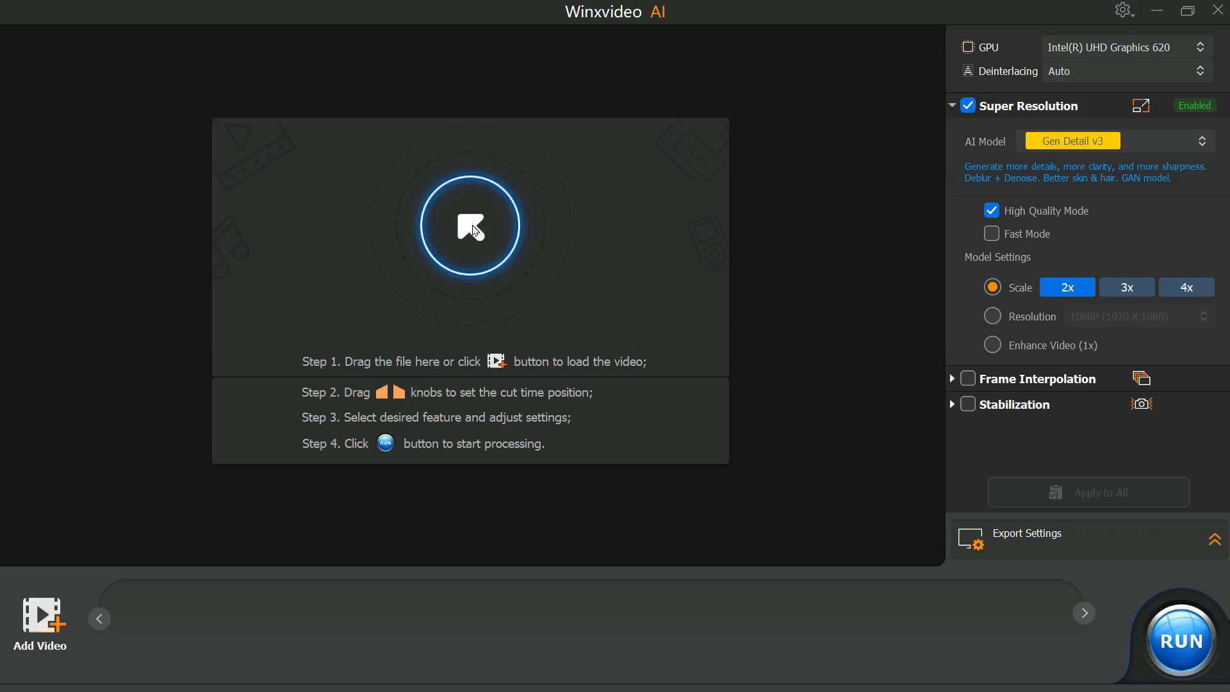
Load Building 1.mp4 as the next 640×360 clip to upscale.
{"action": "left_click", "coordinate": [471, 226]}
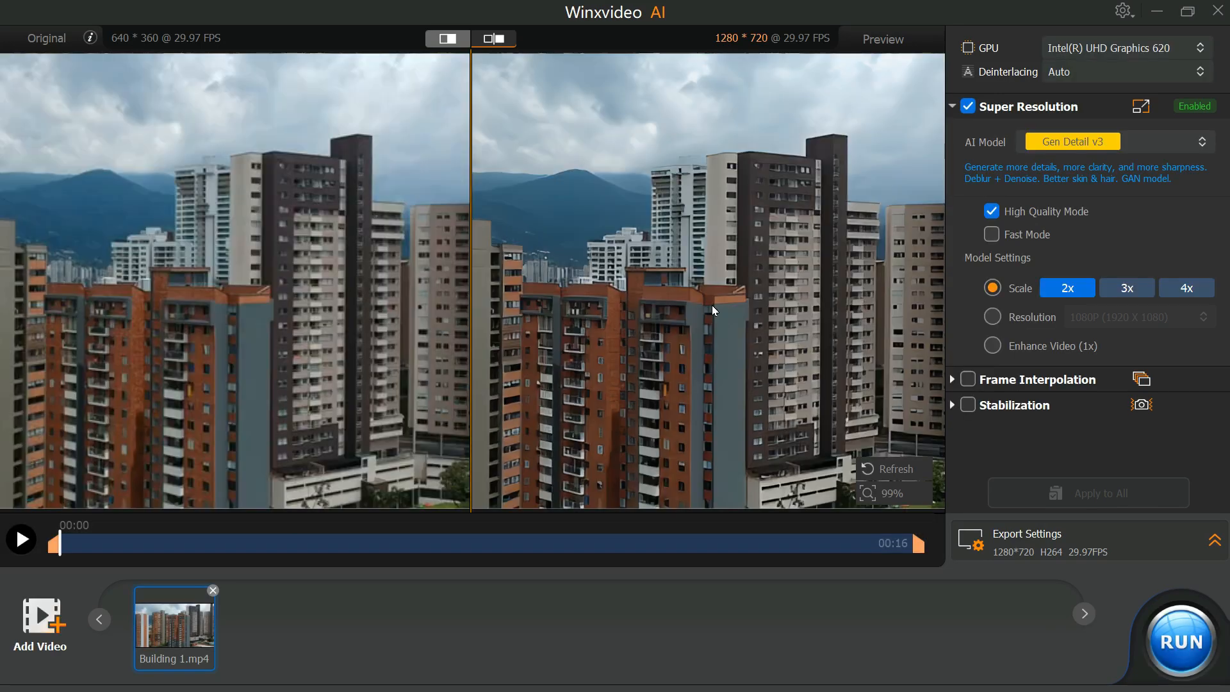
Choose the Zyxt model for Building 1.mp4 and run its export.
{"action": "left_click", "coordinate": [1202, 143]}
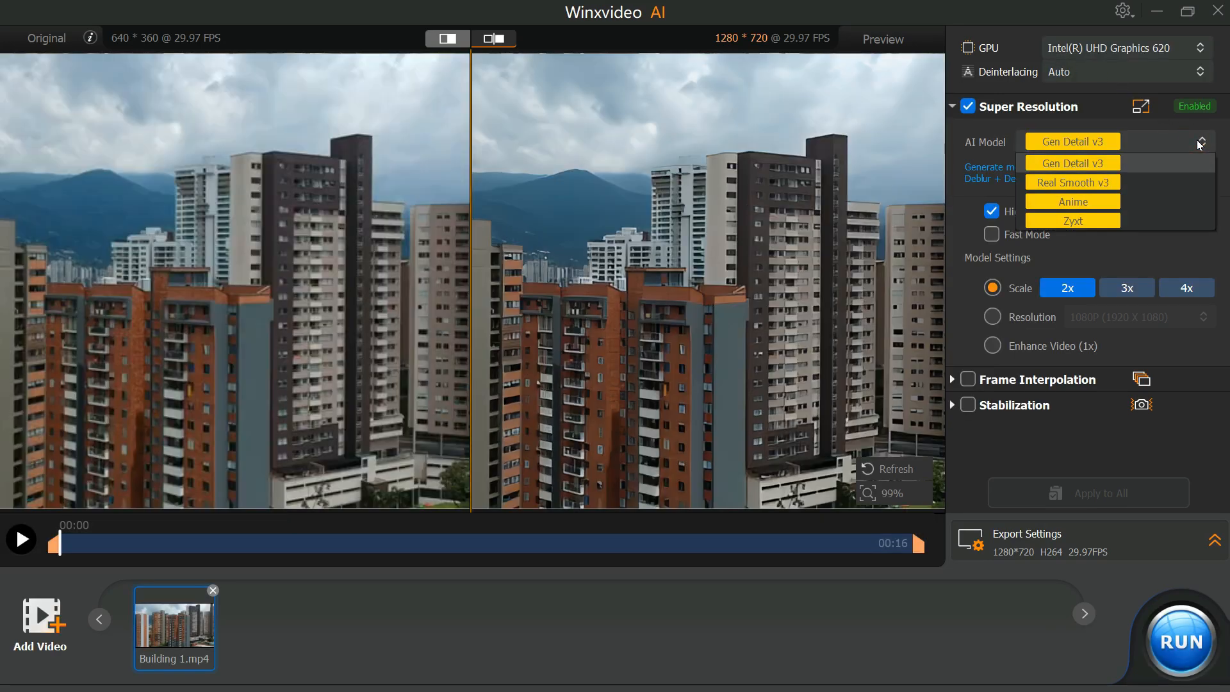
{"action": "left_click", "coordinate": [1072, 220]}
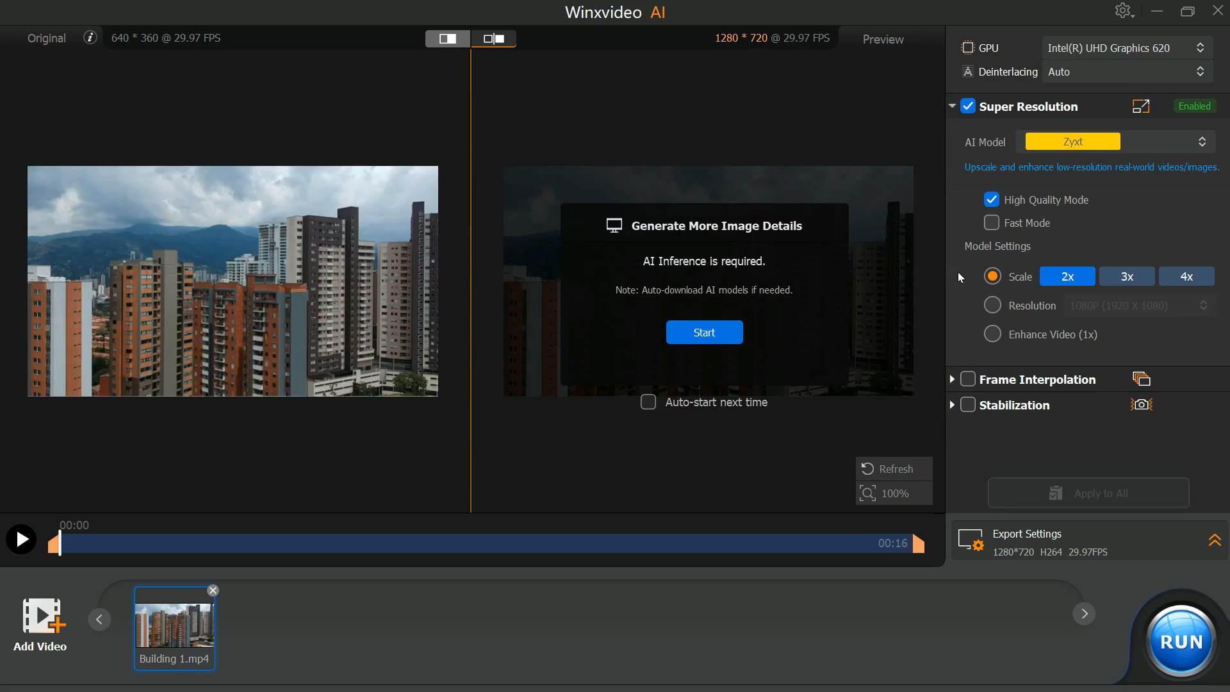
{"action": "mouse_move", "coordinate": [1165, 478]}
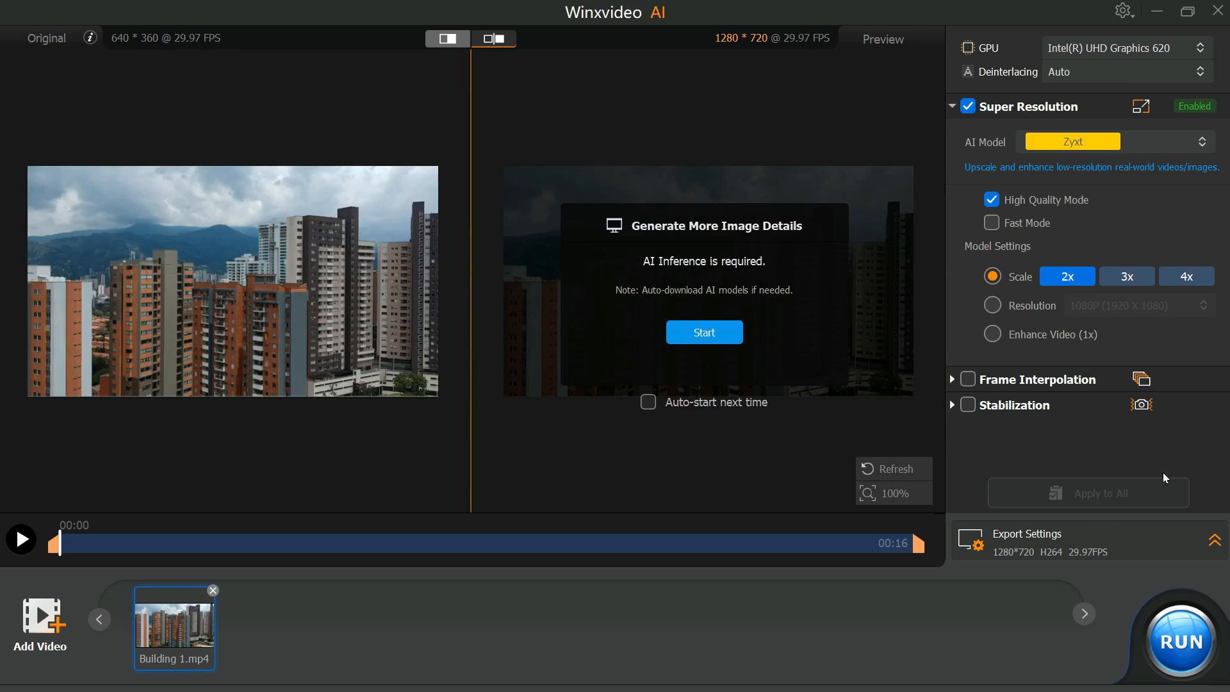
{"action": "mouse_move", "coordinate": [1181, 636]}
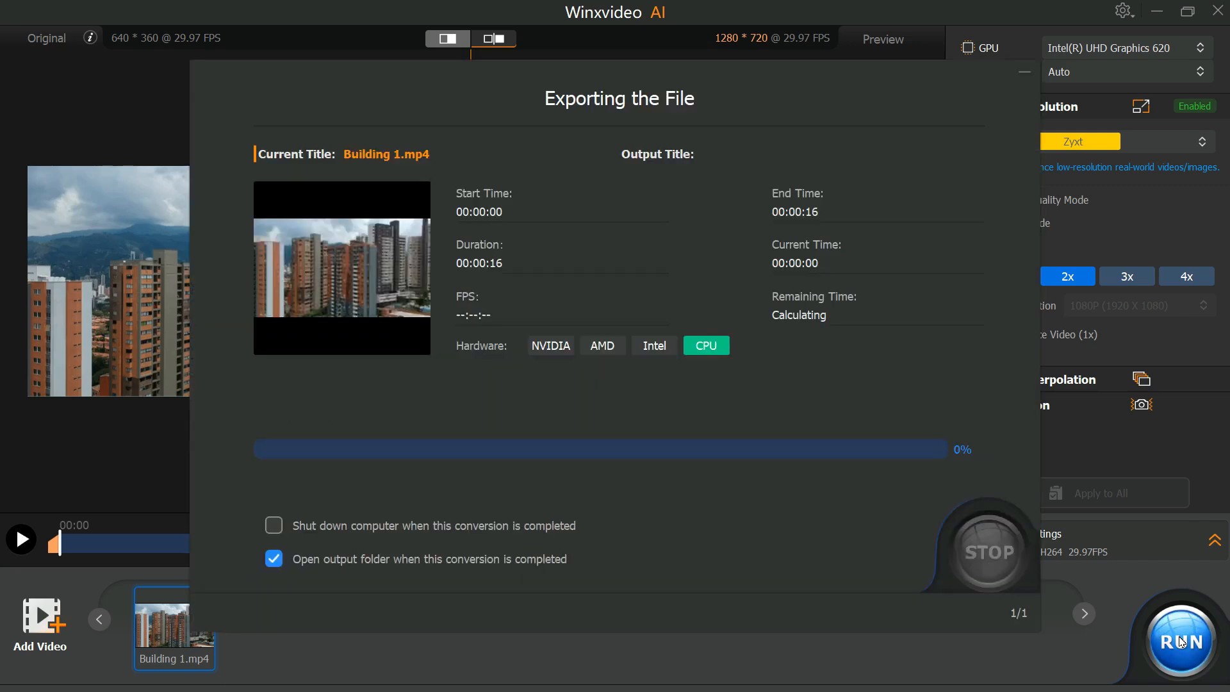
{"action": "left_click", "coordinate": [1180, 640]}
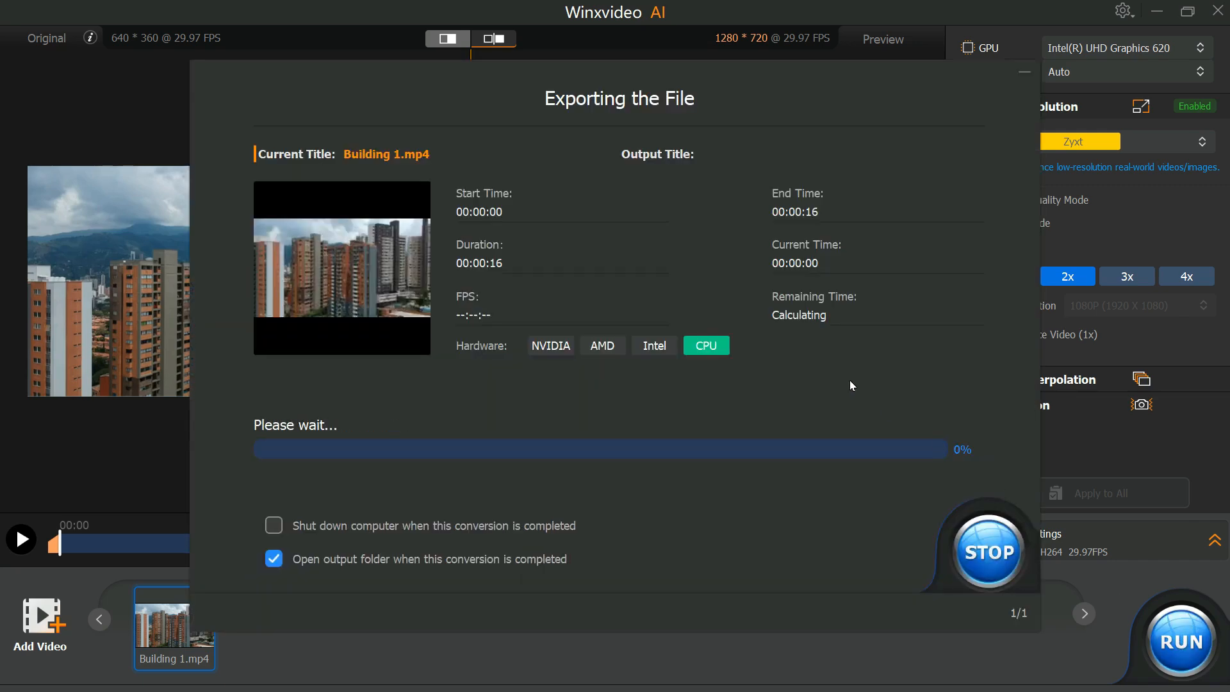